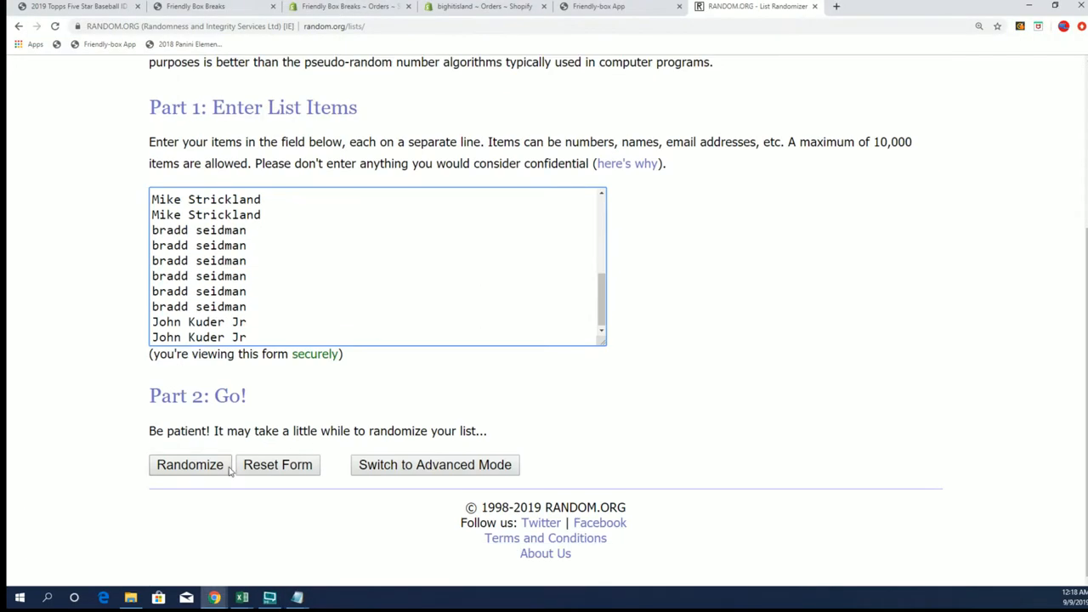
# Step: Shuffle the 25 owner names repeatedly with Randomize and Again!
pyautogui.click(189, 465)
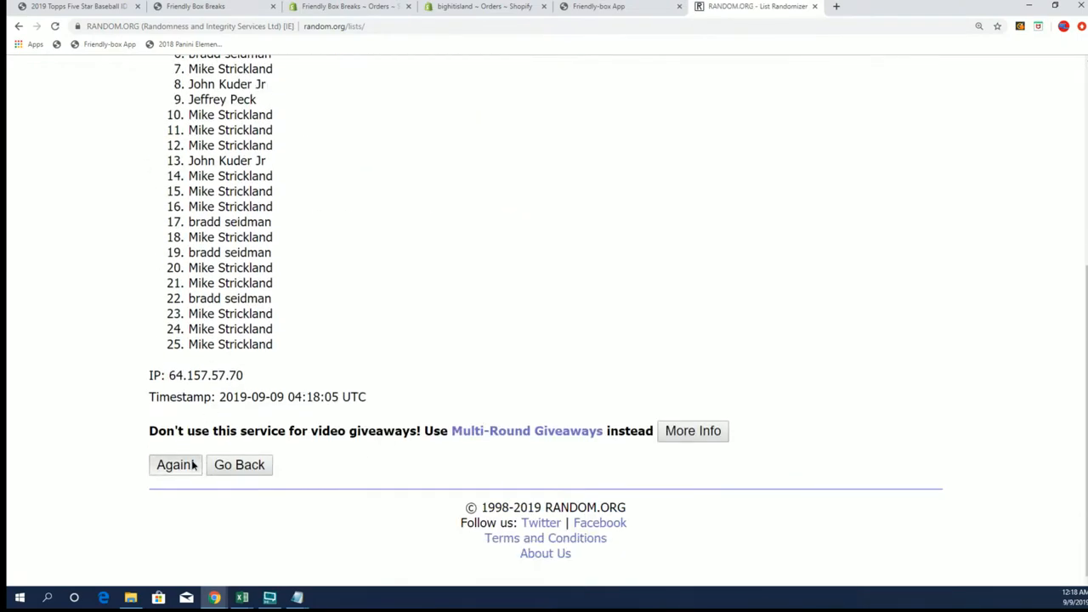
pyautogui.click(175, 465)
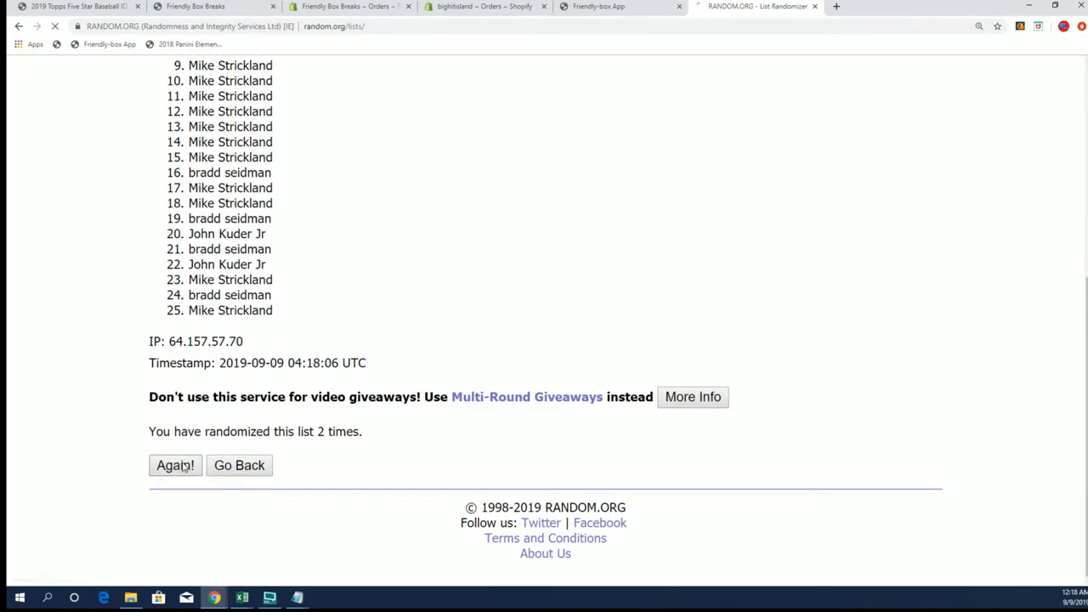
pyautogui.click(176, 465)
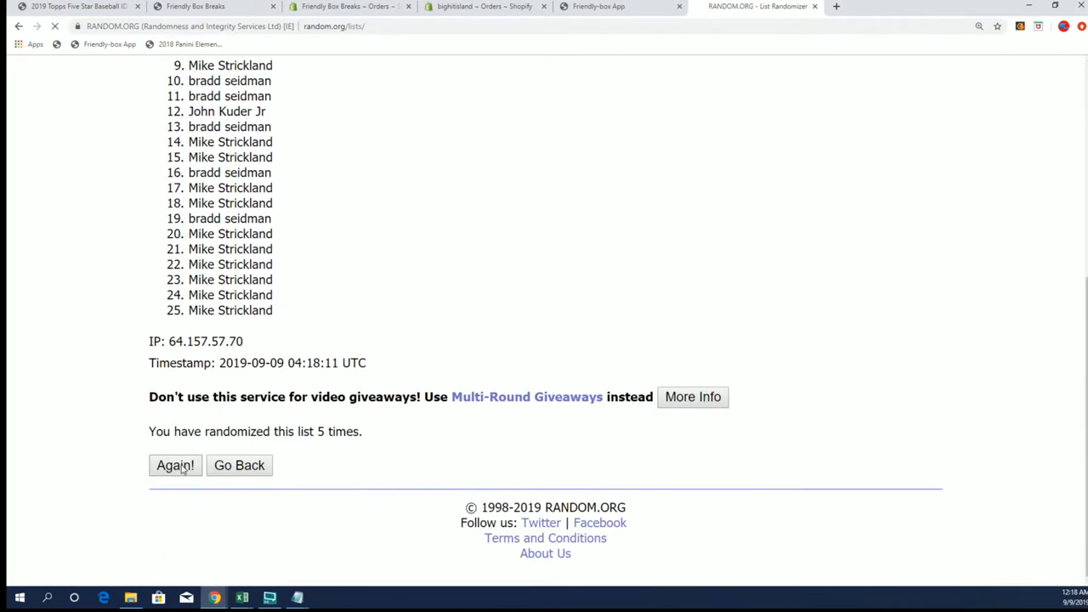
pyautogui.click(175, 465)
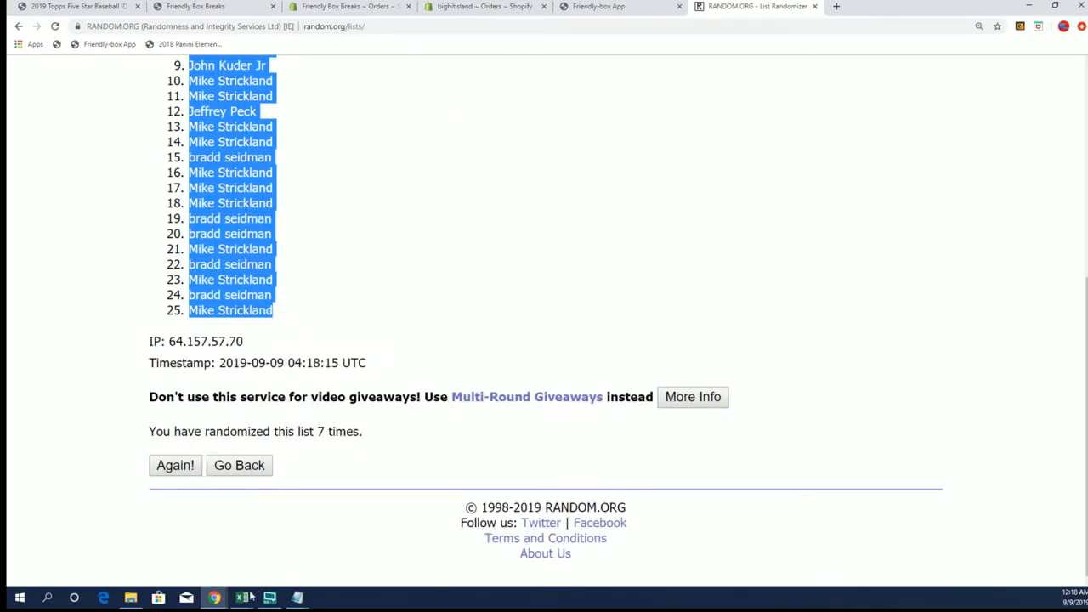
# Step: Paste the shuffled owner names into the Excel sheet below the OWNER heading
pyautogui.click(246, 595)
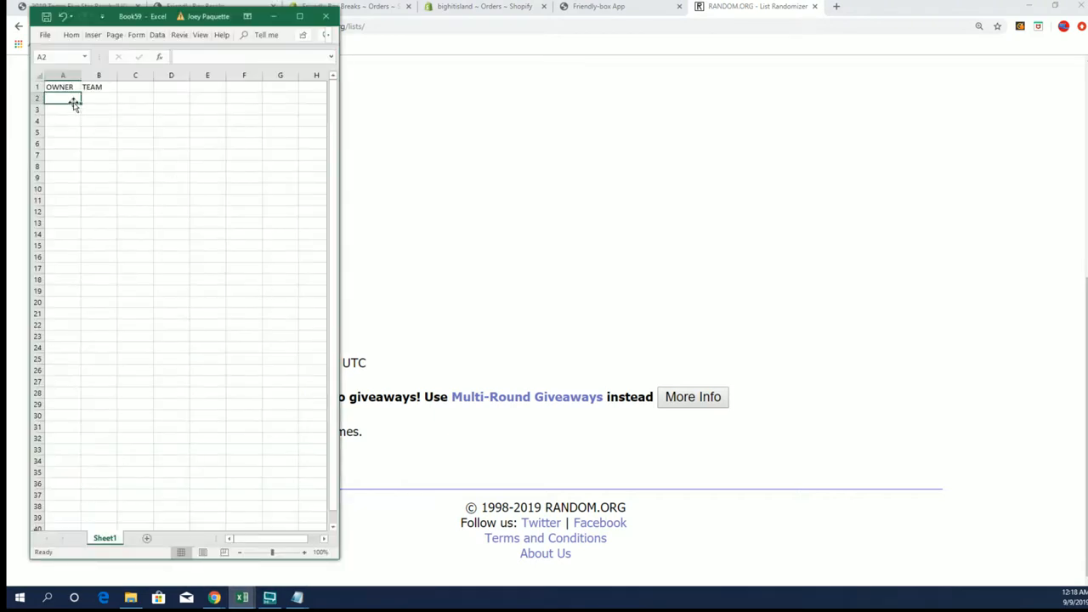
pyautogui.press('ctrl+v')
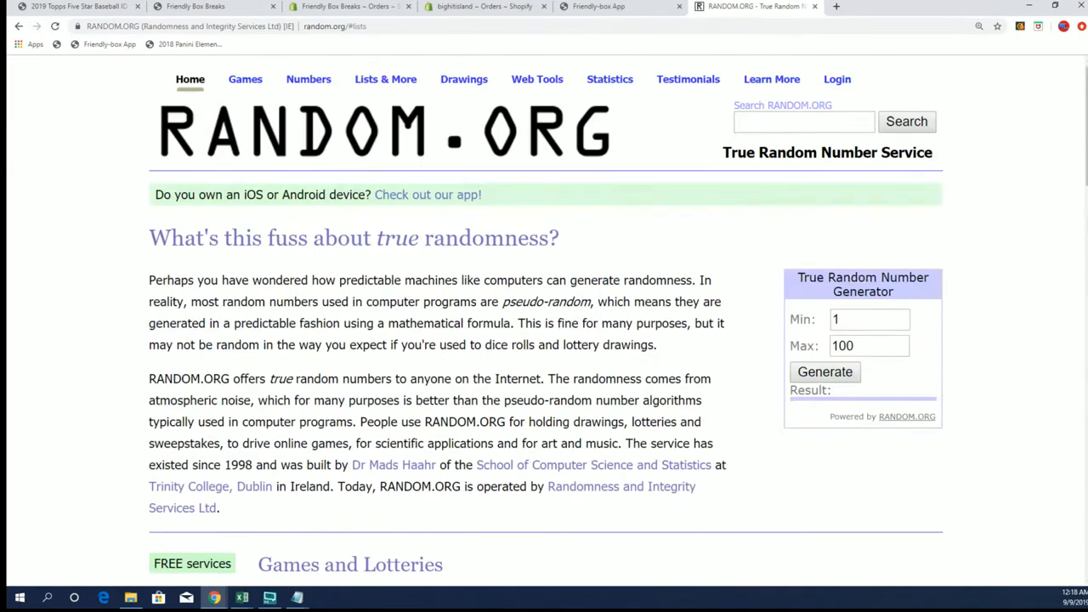
# Step: Enter the MLB team names, ending with Washington Nationals, in the List Randomizer box
pyautogui.click(385, 78)
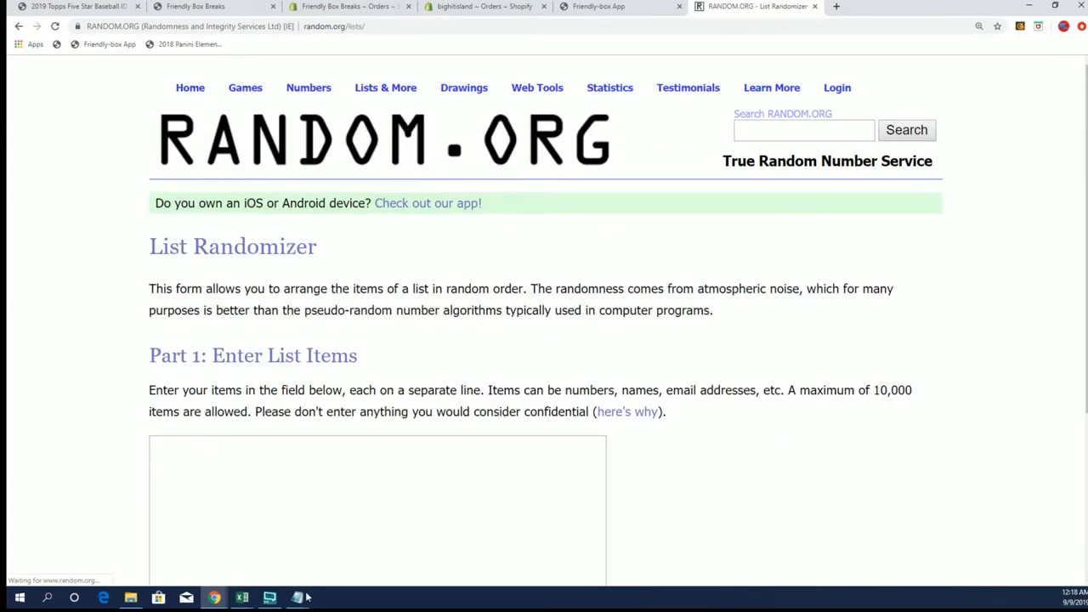
pyautogui.click(297, 598)
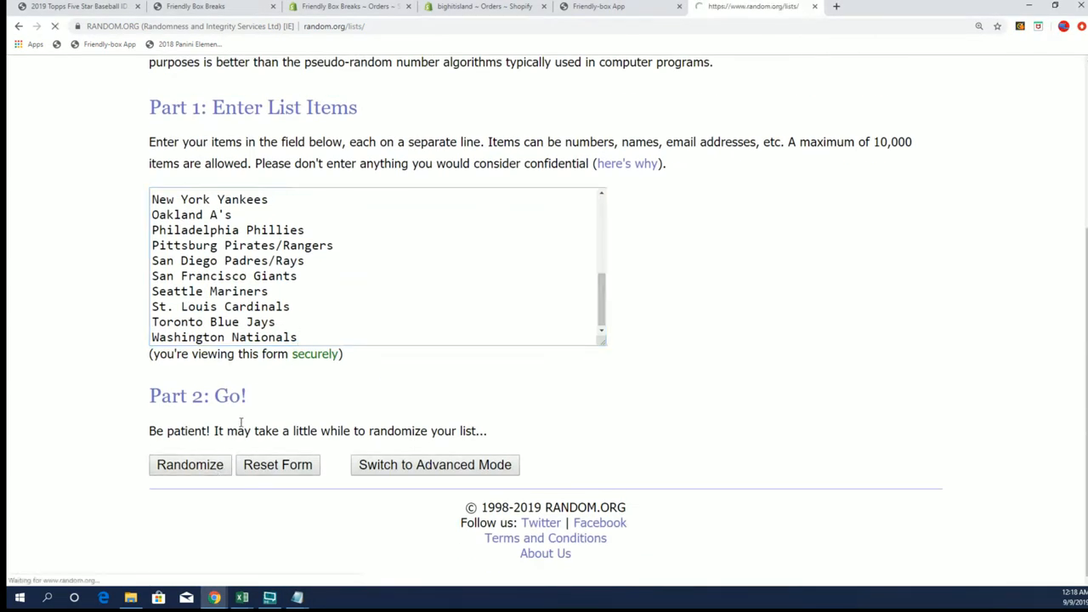
# Step: Shuffle the 25 team names repeatedly with Randomize and Again!
pyautogui.click(189, 465)
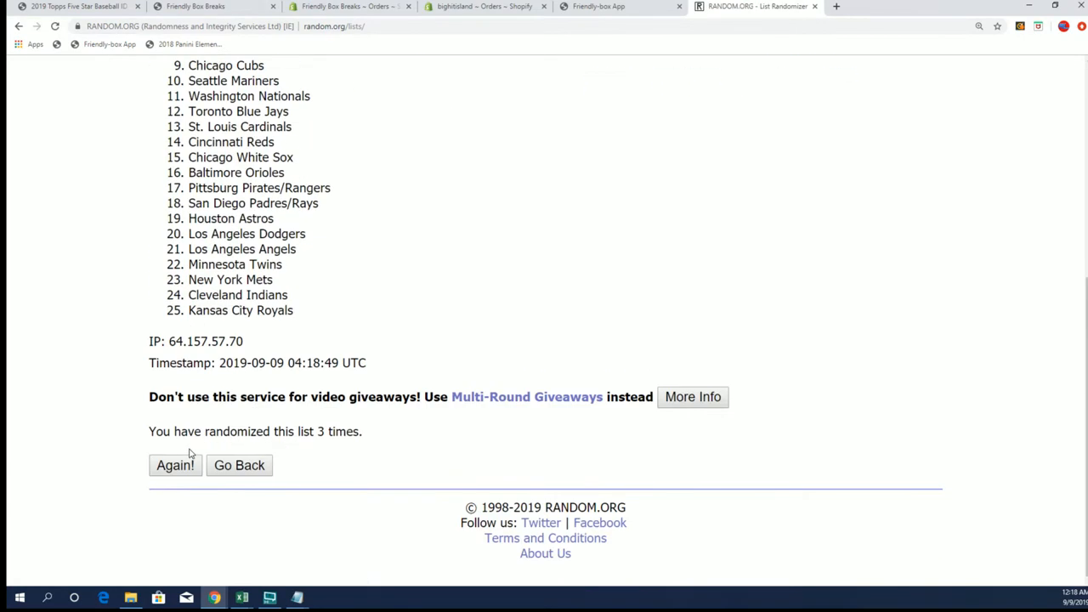
pyautogui.moveTo(183, 483)
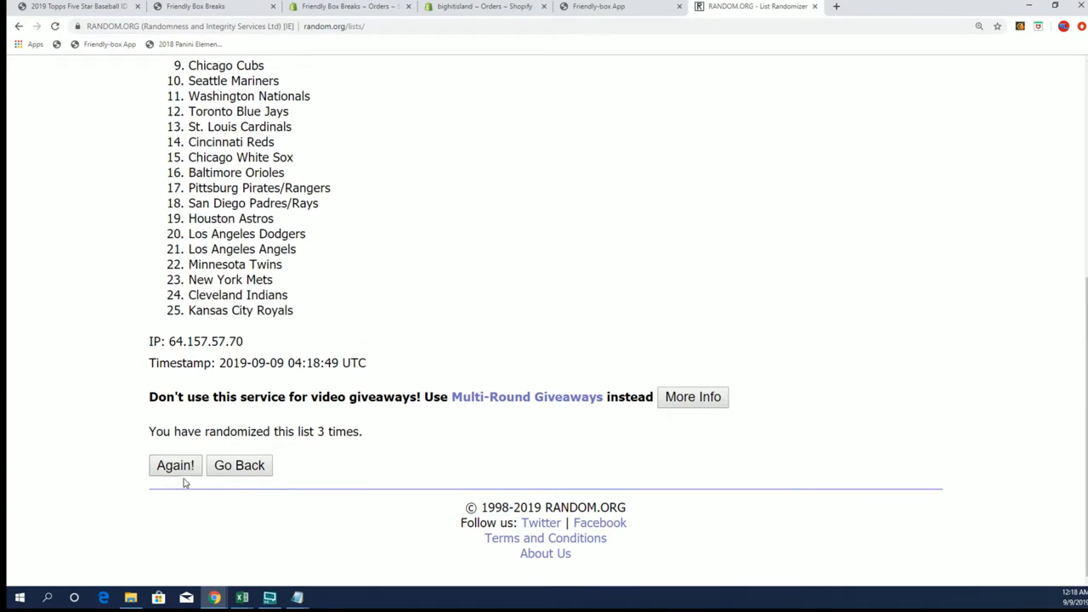
pyautogui.click(175, 465)
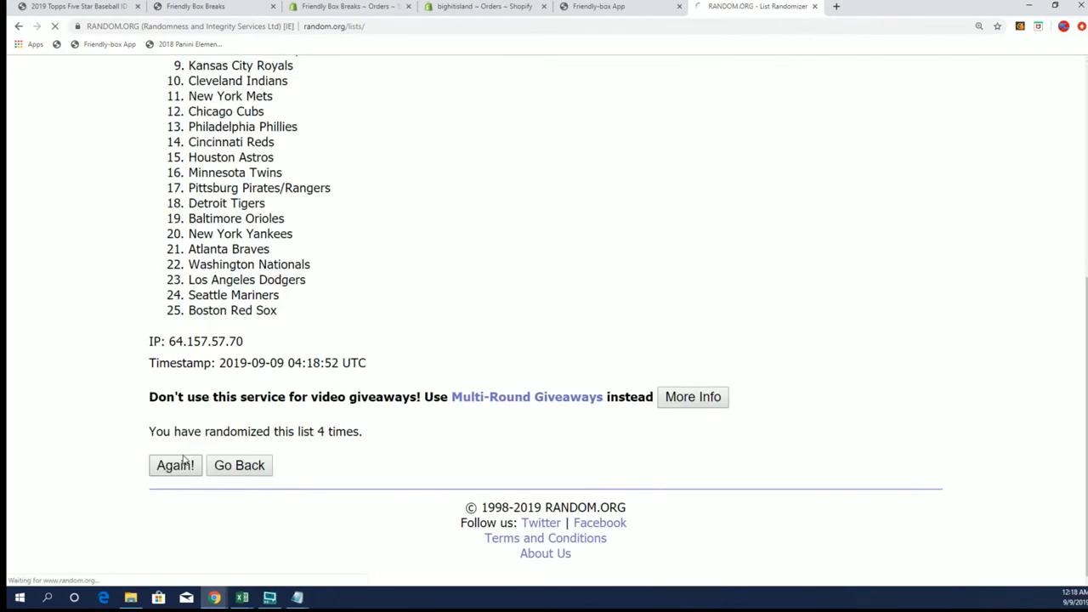
pyautogui.click(175, 465)
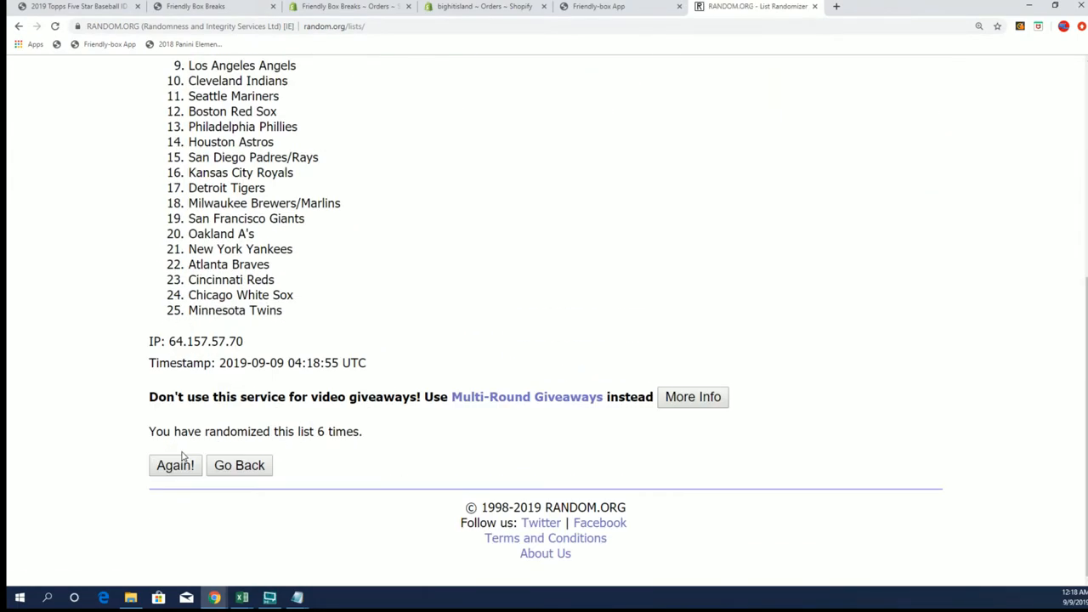
pyautogui.click(175, 465)
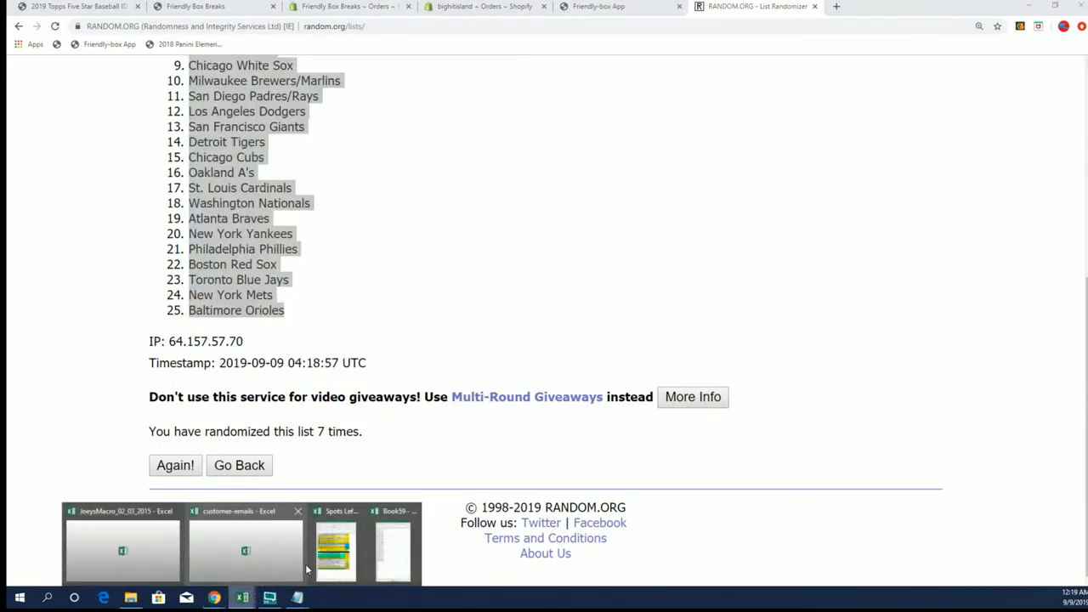
# Step: Paste the shuffled teams as plain text into the TEAM column, rows 2–26
pyautogui.click(395, 544)
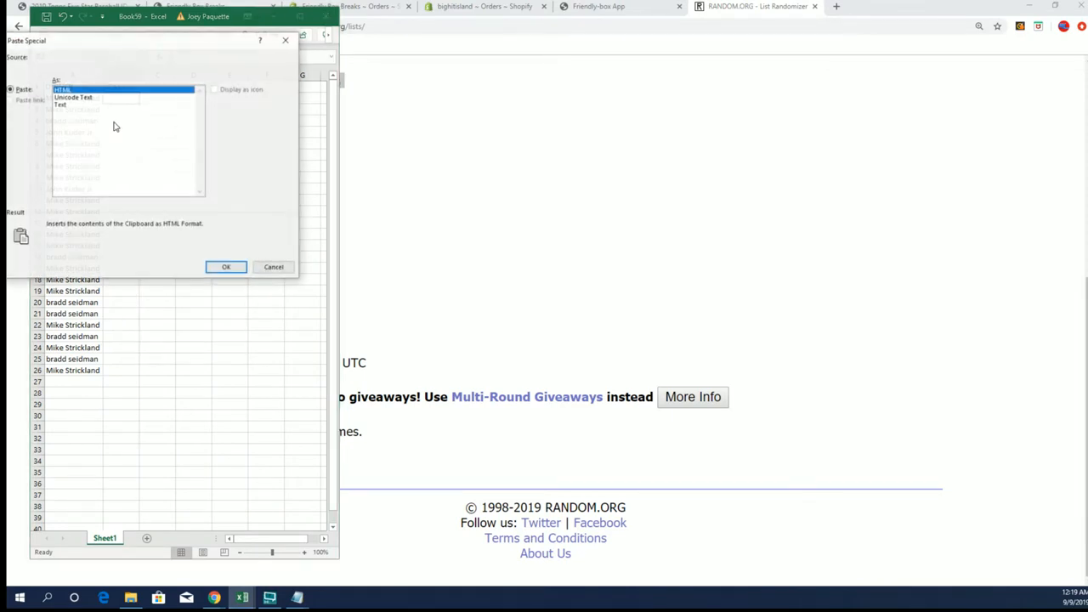
pyautogui.click(226, 266)
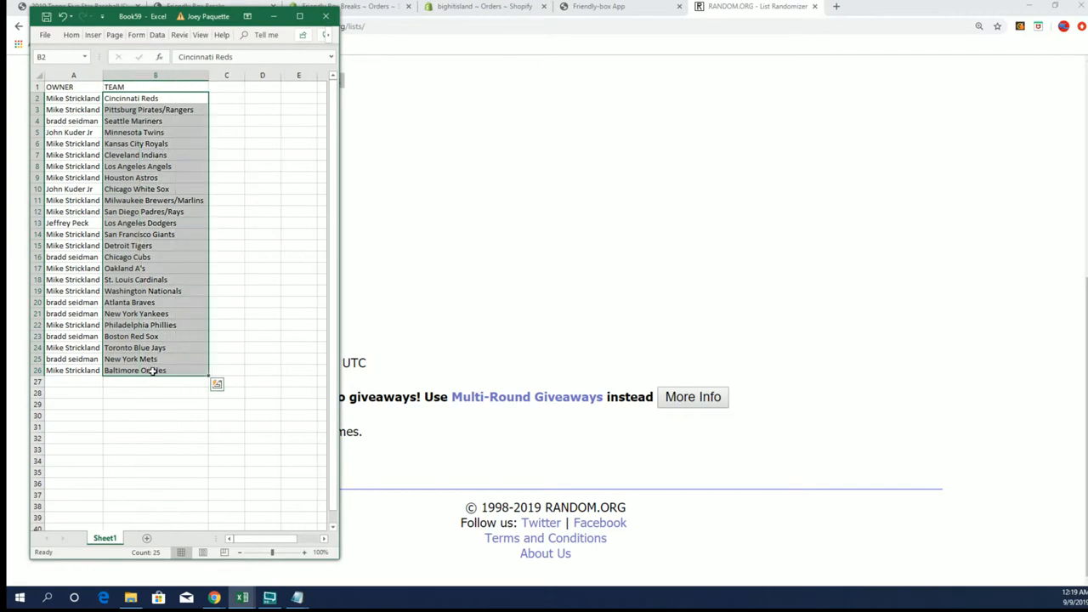
# Step: Sort the owner–team rows A to Z by team, keeping pairings together
pyautogui.rightClick(151, 369)
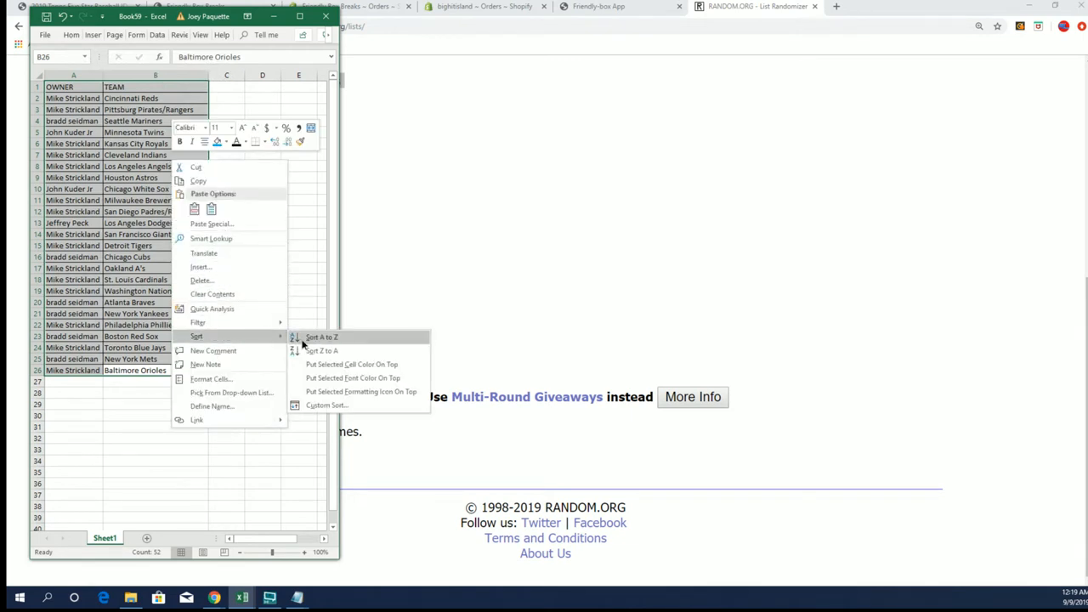
pyautogui.click(317, 336)
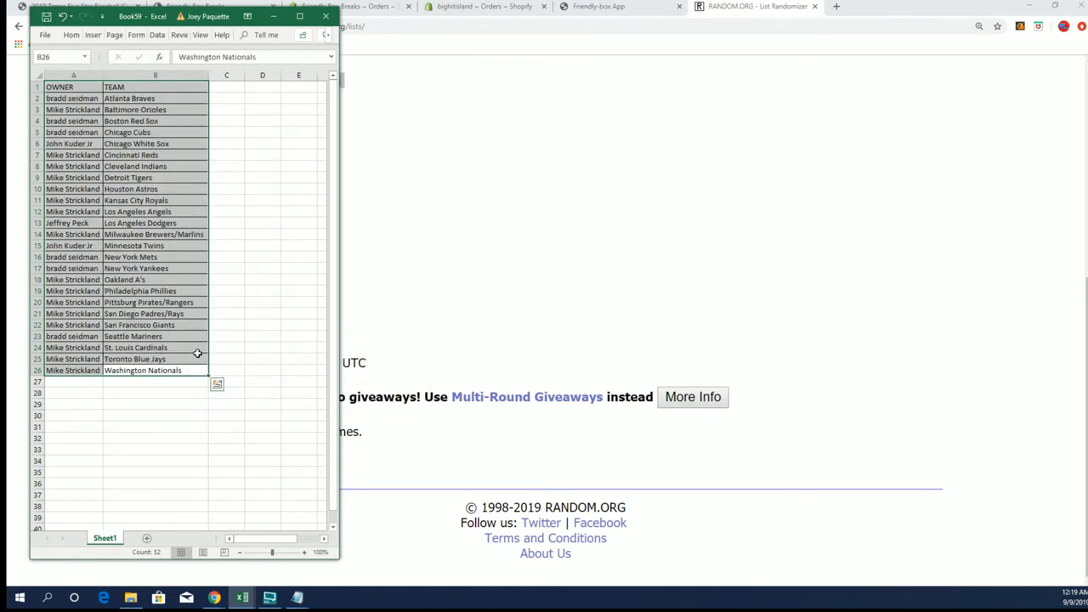